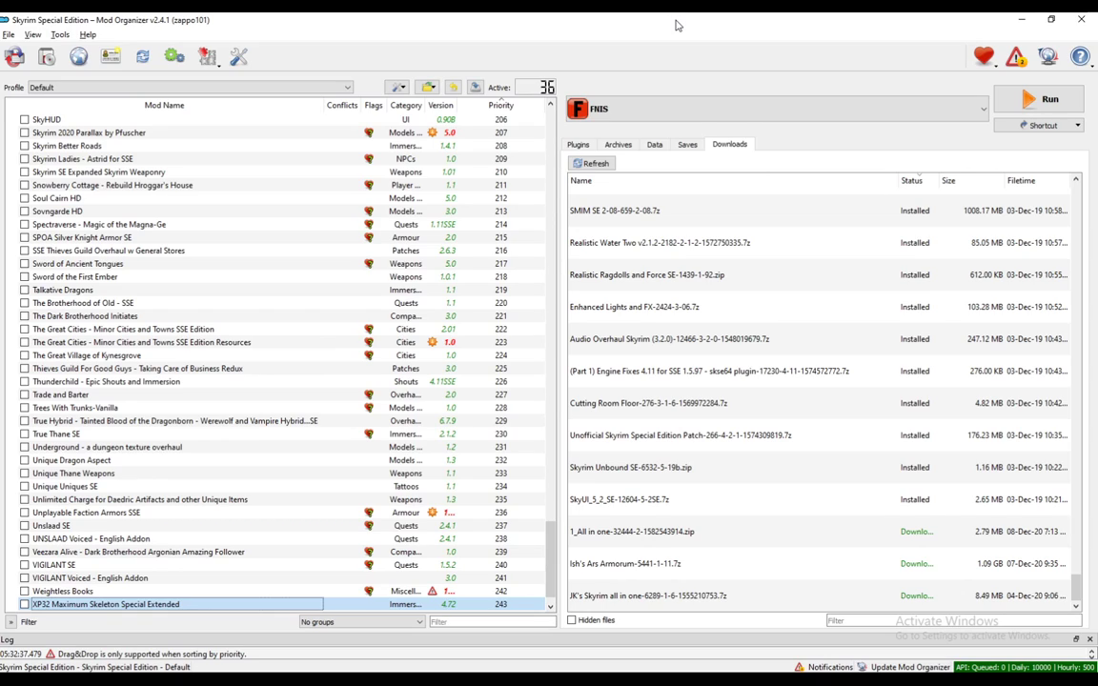
mouse_move(677, 26)
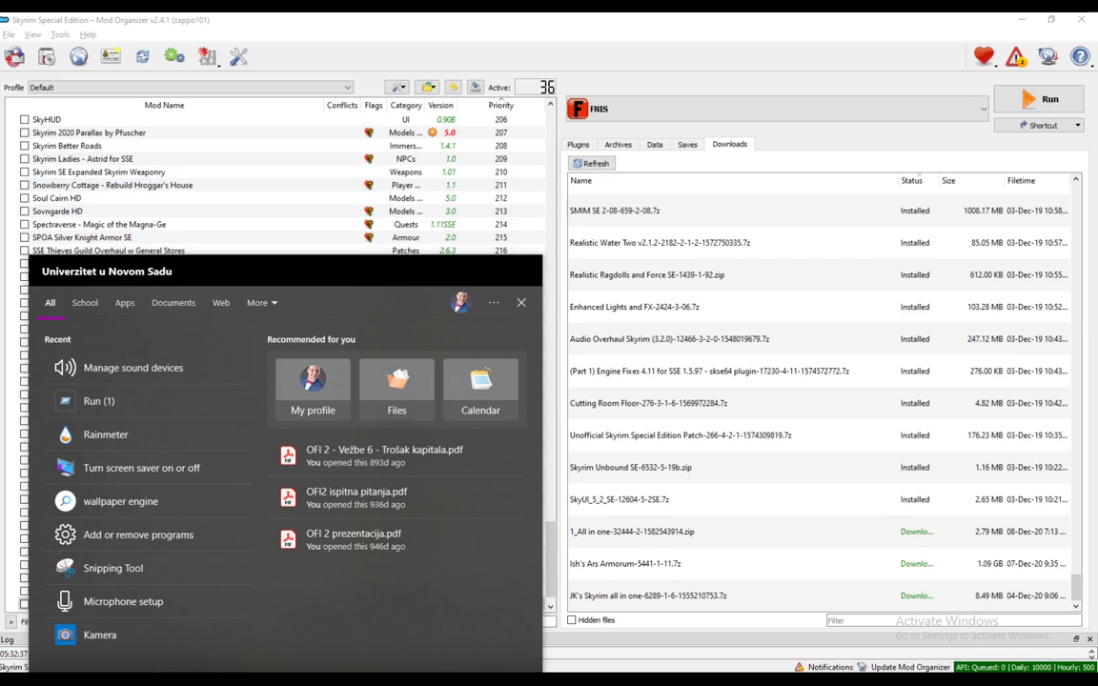
Search %appdata% to open Roaming in File Explorer, then go up to AppData
type("%")
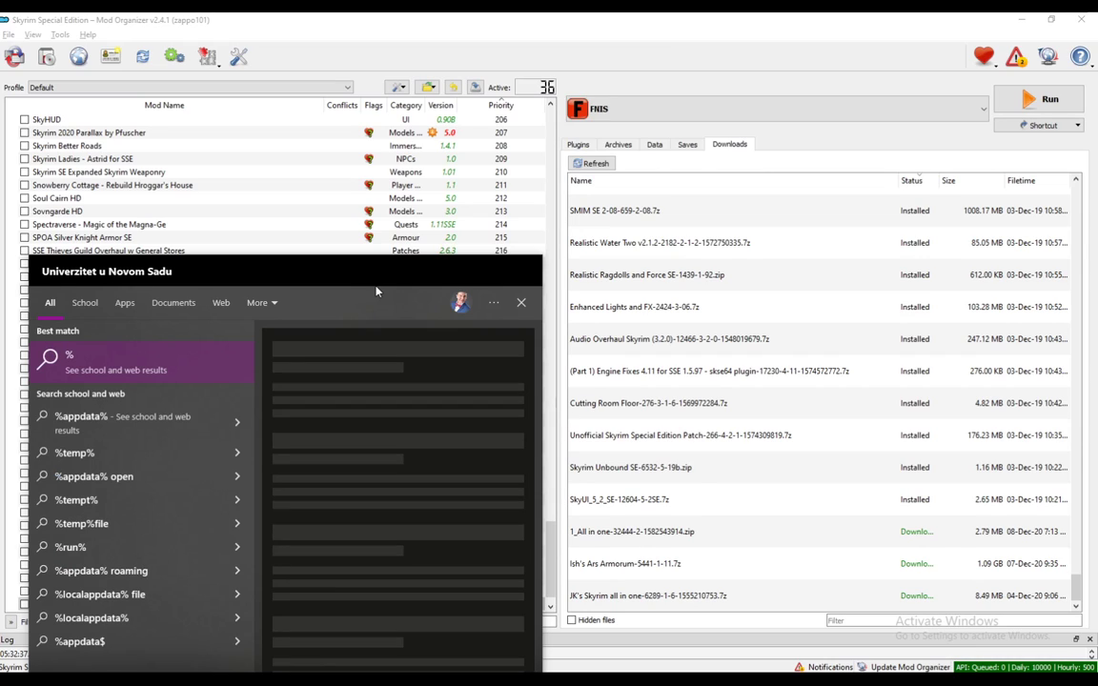
type("appdata")
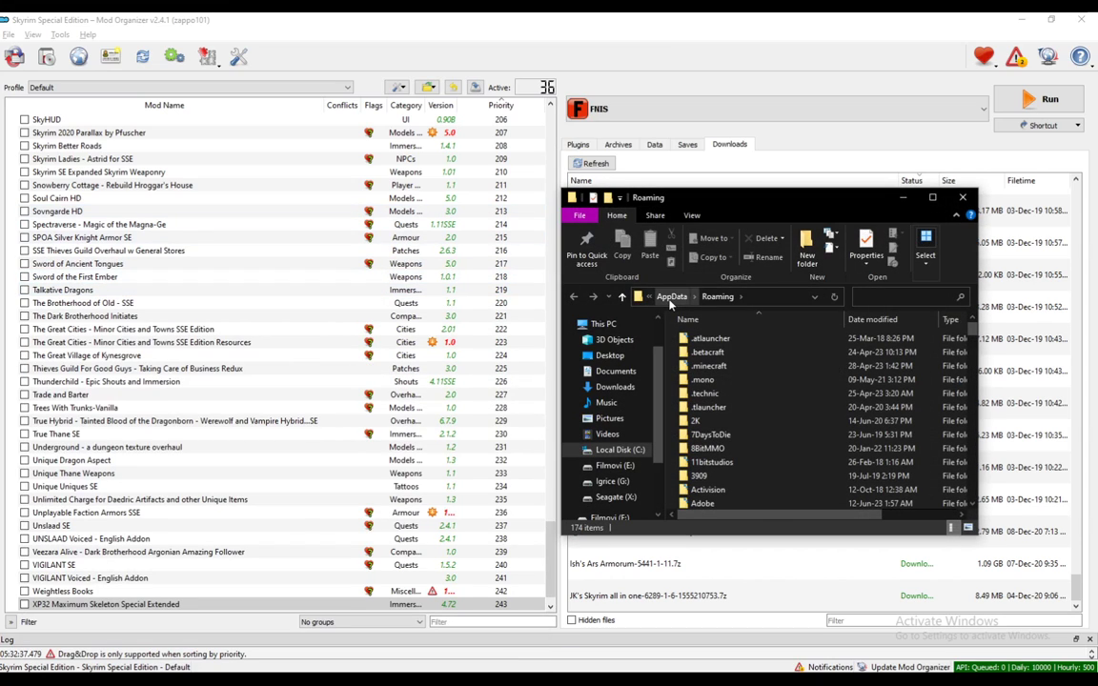
left_click(932, 197)
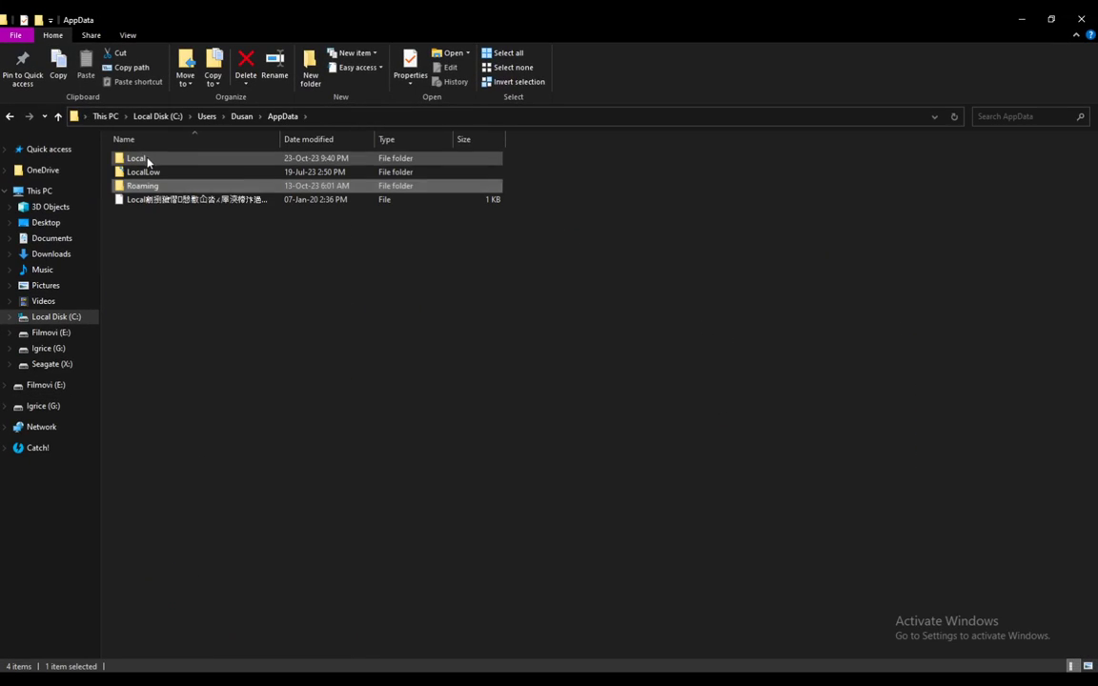
Open AppData\Local, scroll down to ModOrganizer, and open it to view its contents
double_click(136, 158)
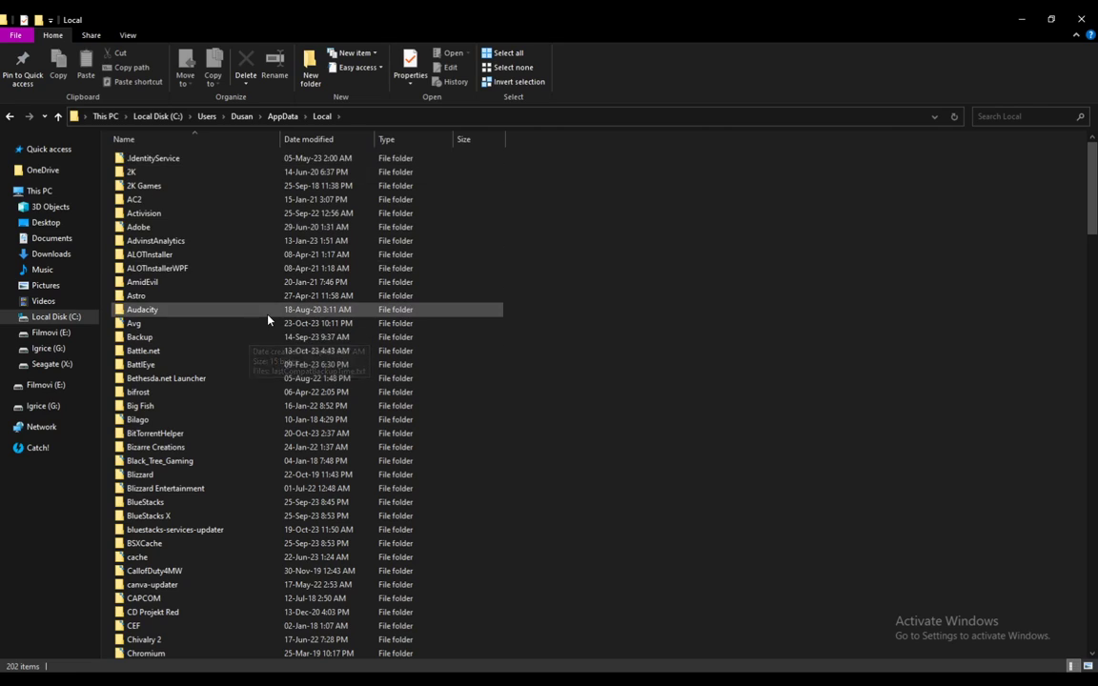
scroll("down", 3)
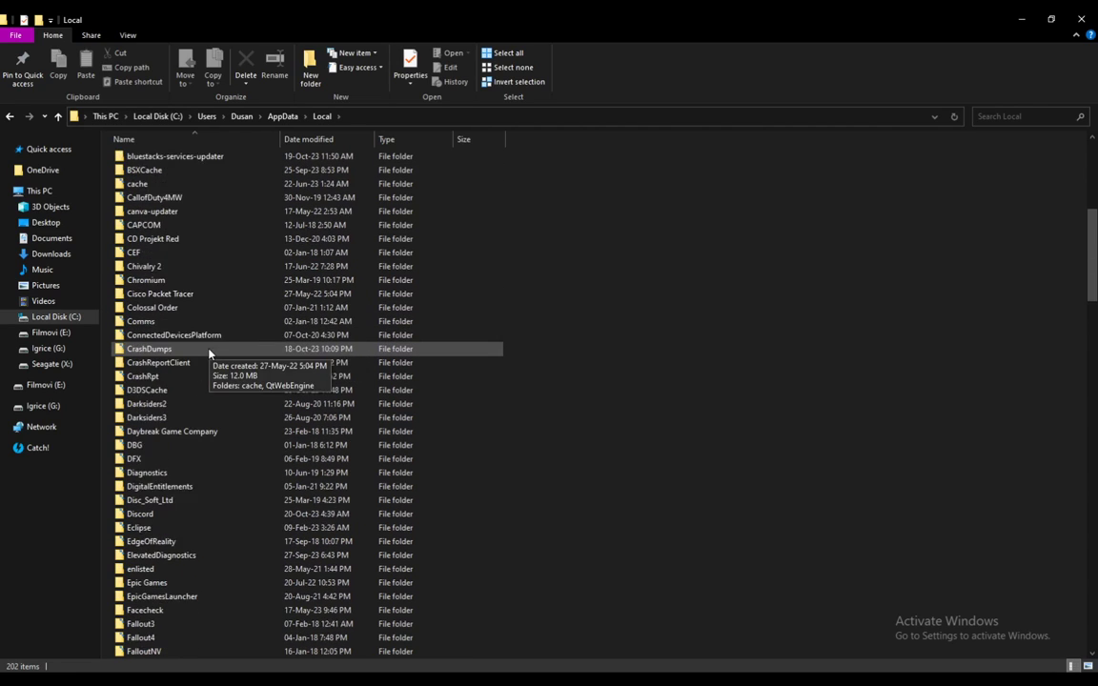
scroll("down", 3)
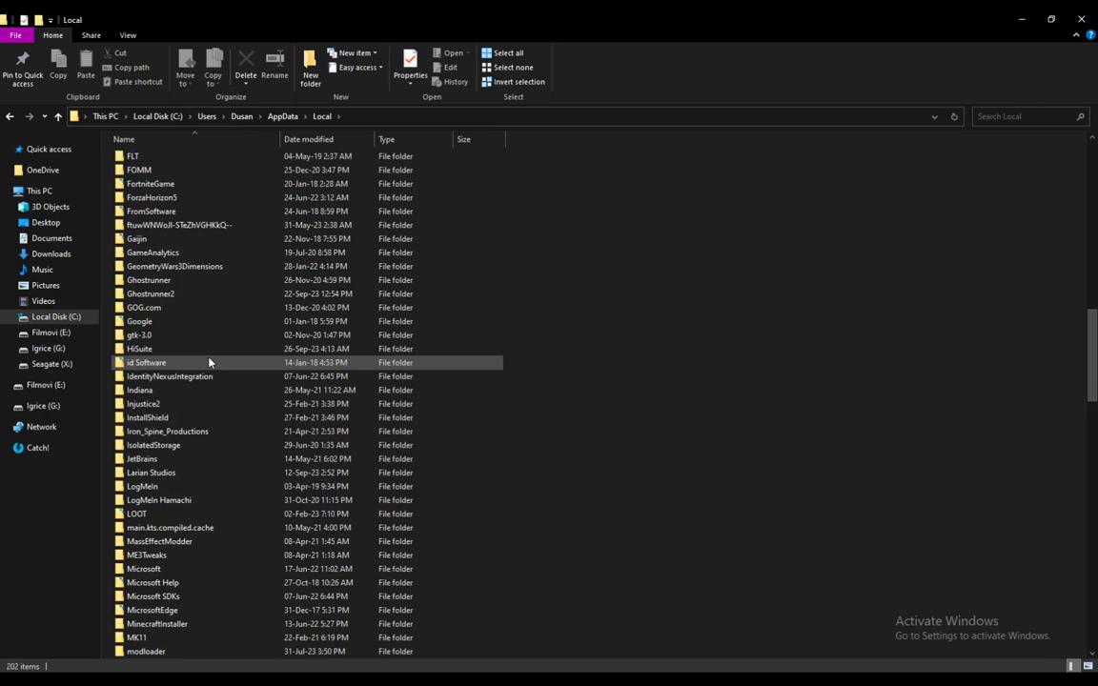
scroll("down", 3)
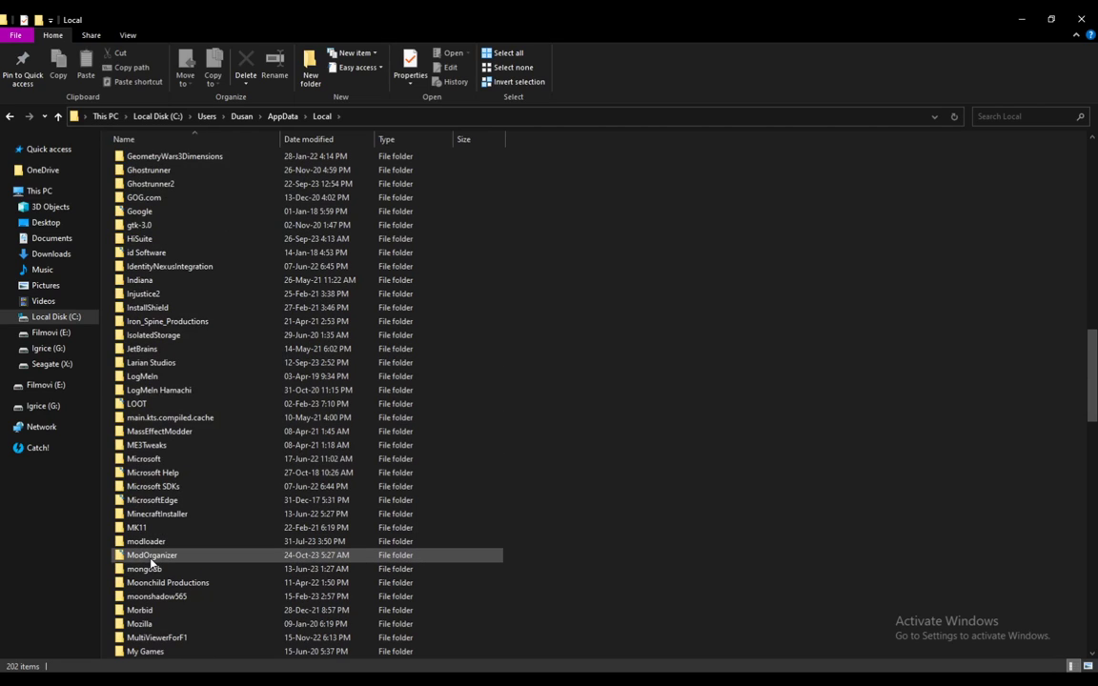
mouse_move(162, 562)
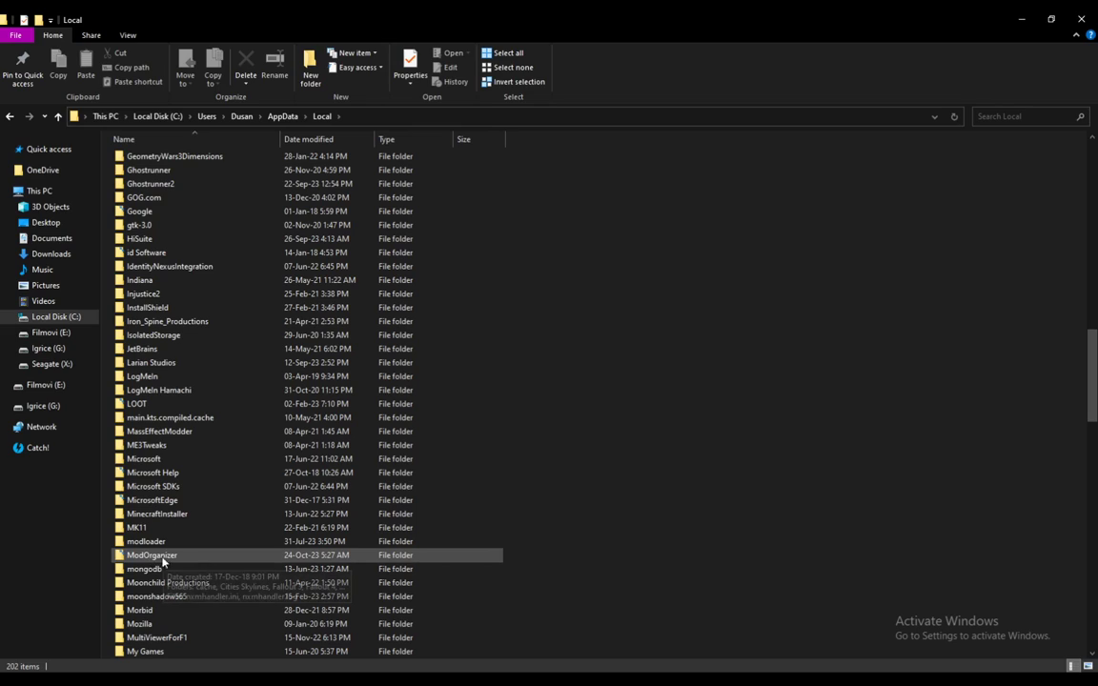
double_click(151, 555)
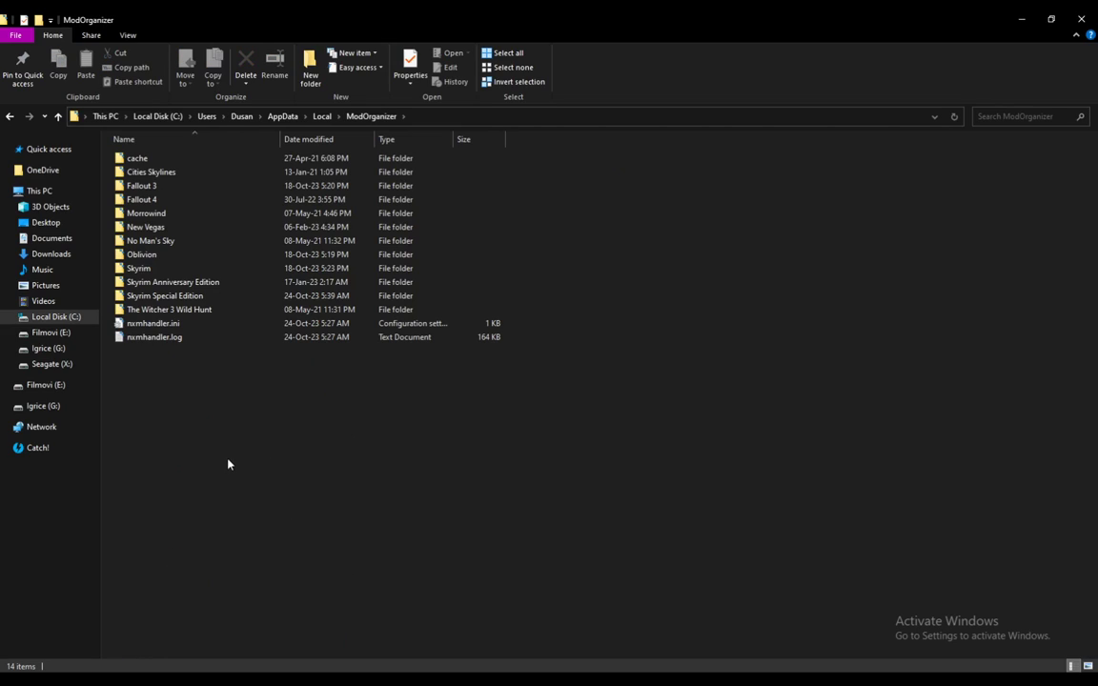
mouse_move(303, 466)
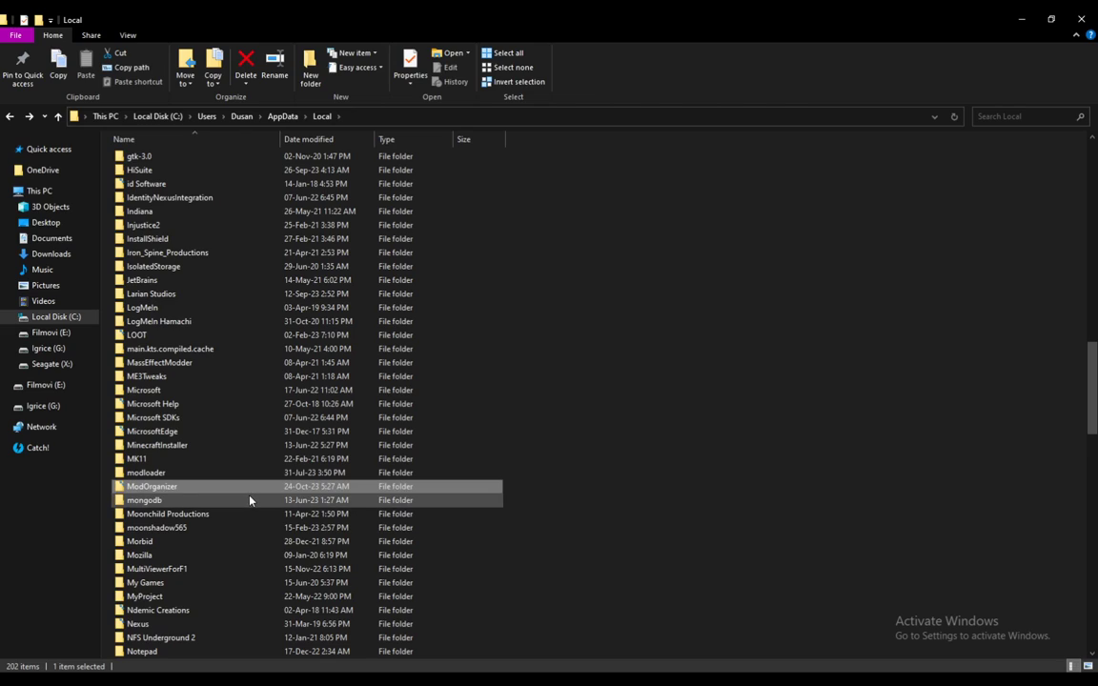
Select the ModOrganizer folder in AppData\Local, marking it for deletion
left_click(152, 486)
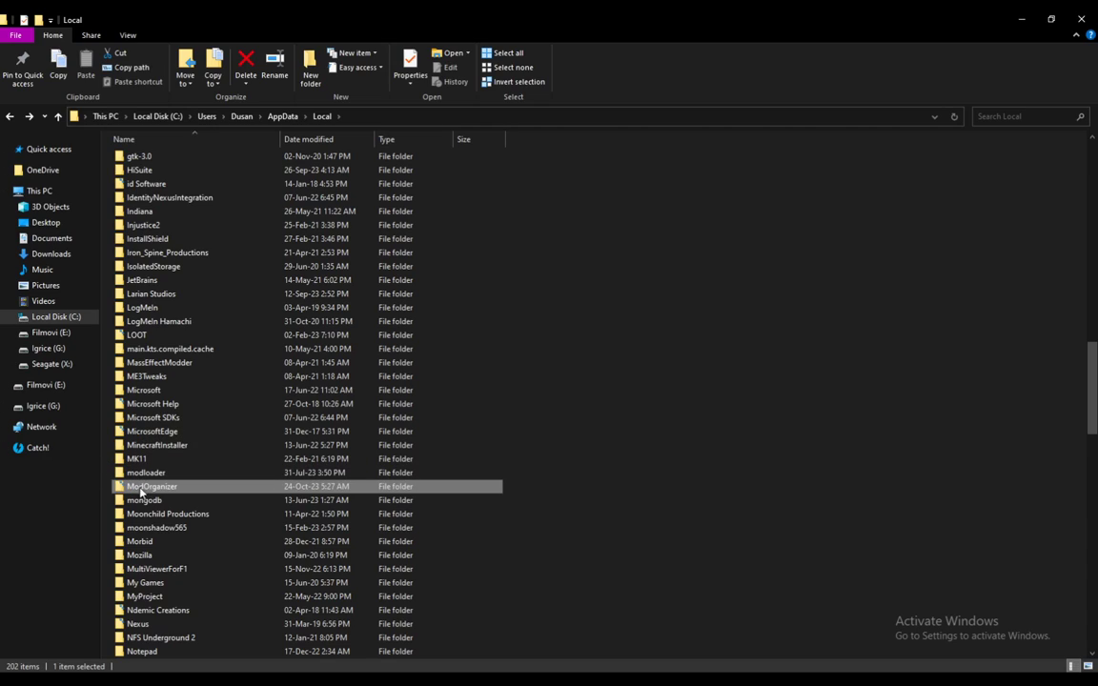
mouse_move(145, 499)
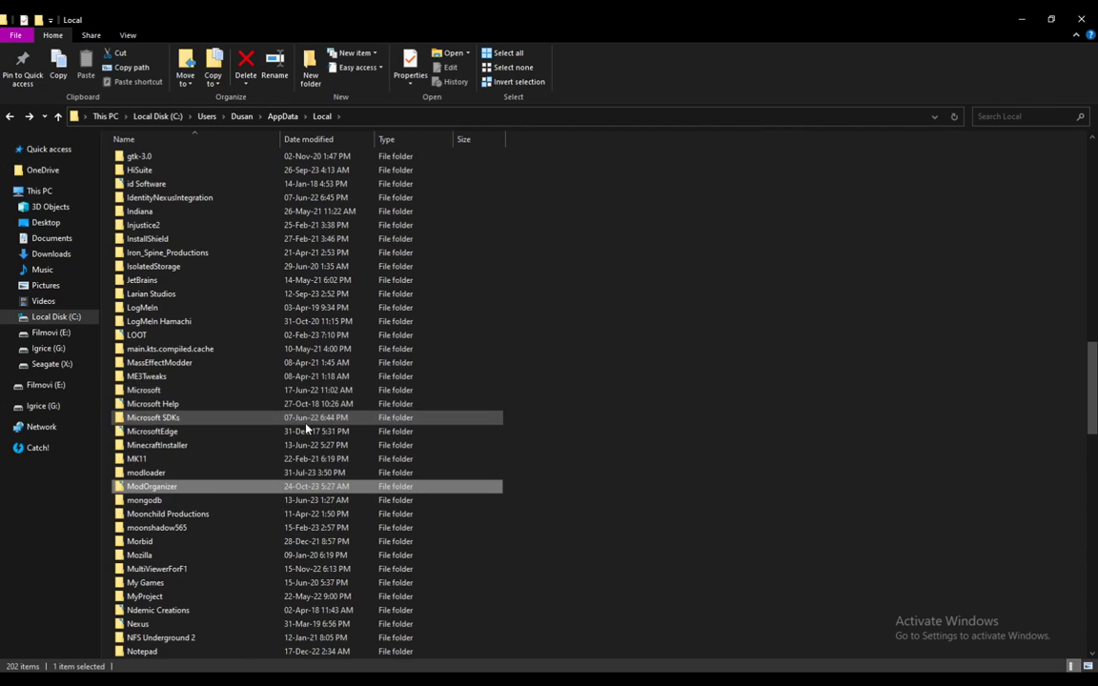
double_click(152, 486)
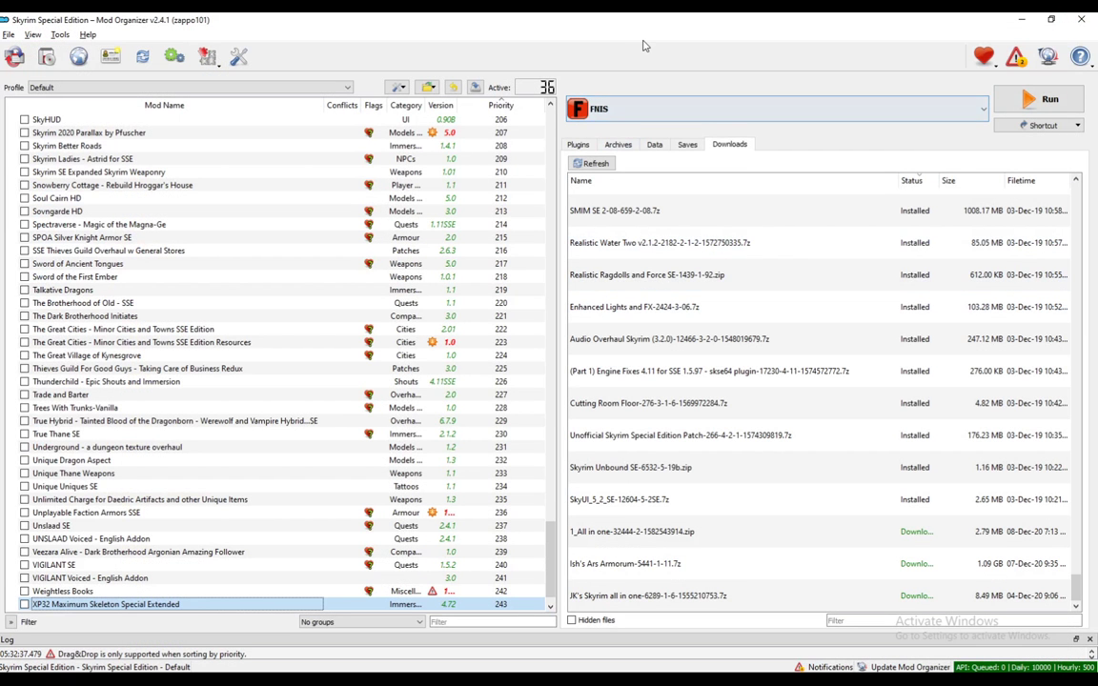